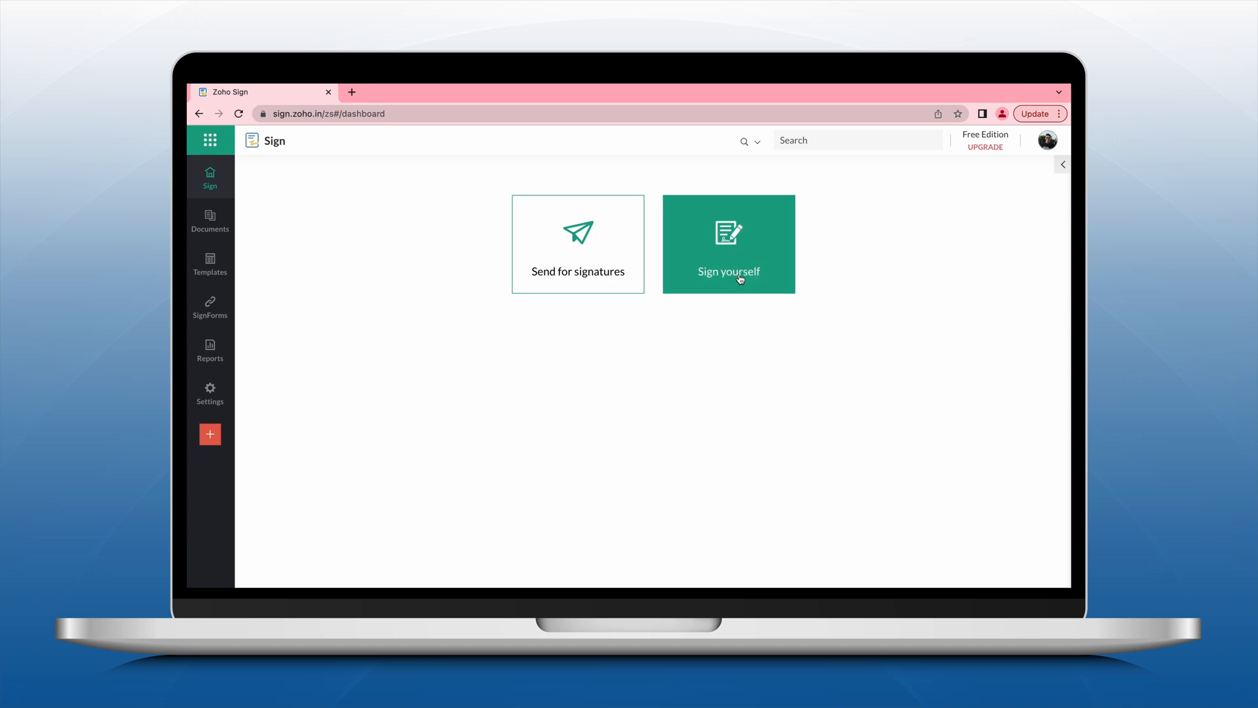
# Step: Start the 'Sign yourself' flow from the Zoho Sign dashboard
pyautogui.click(726, 244)
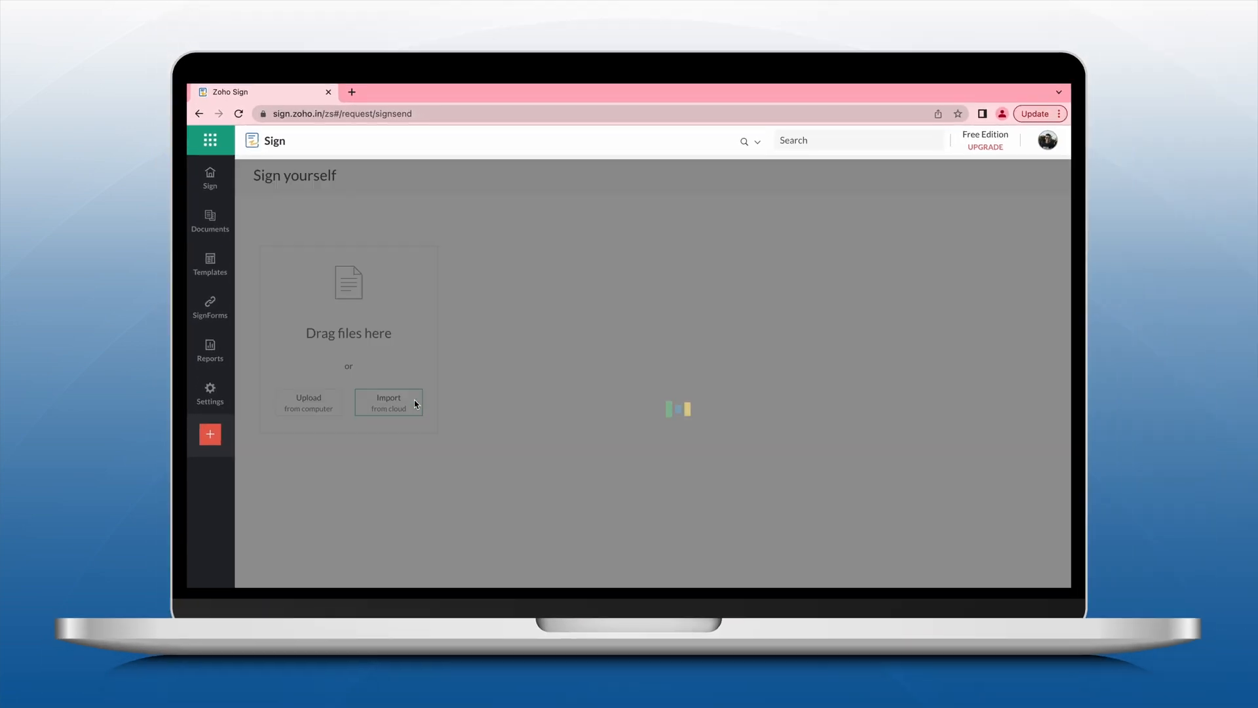
# Step: Import Sample Partnership Agreement.pdf from Zoho WorkDrive and continue to the signing editor
pyautogui.click(389, 401)
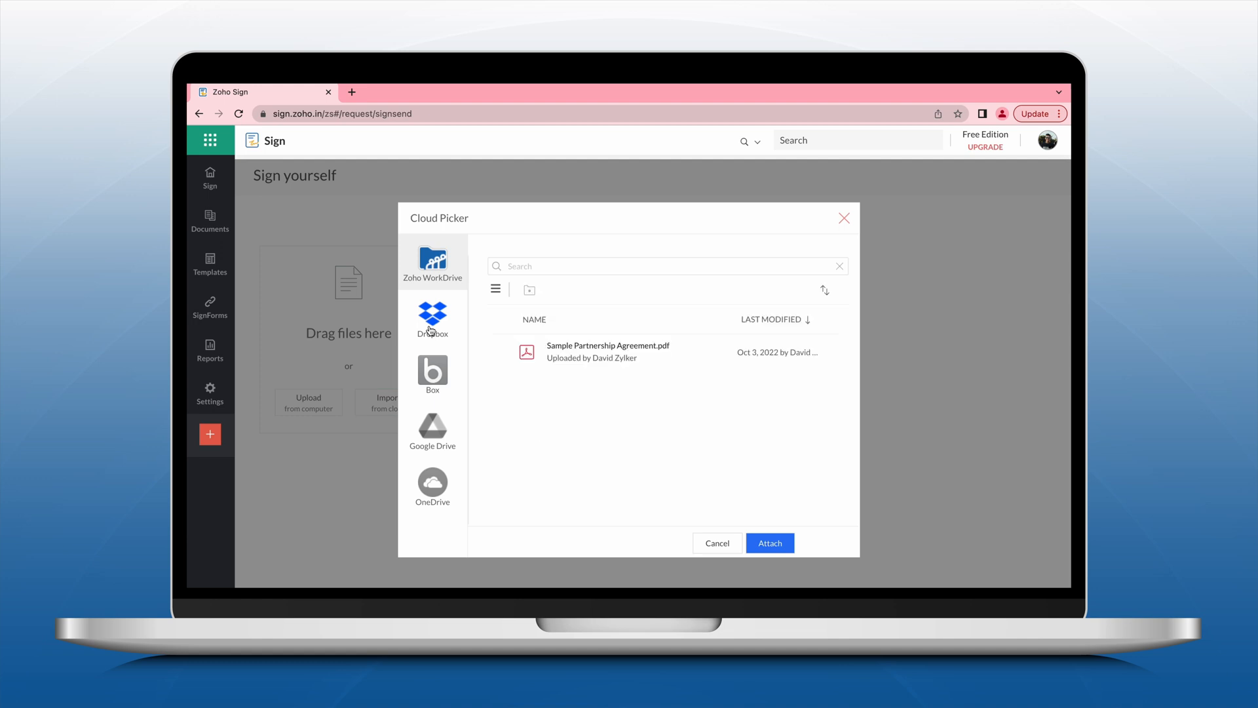
pyautogui.click(433, 375)
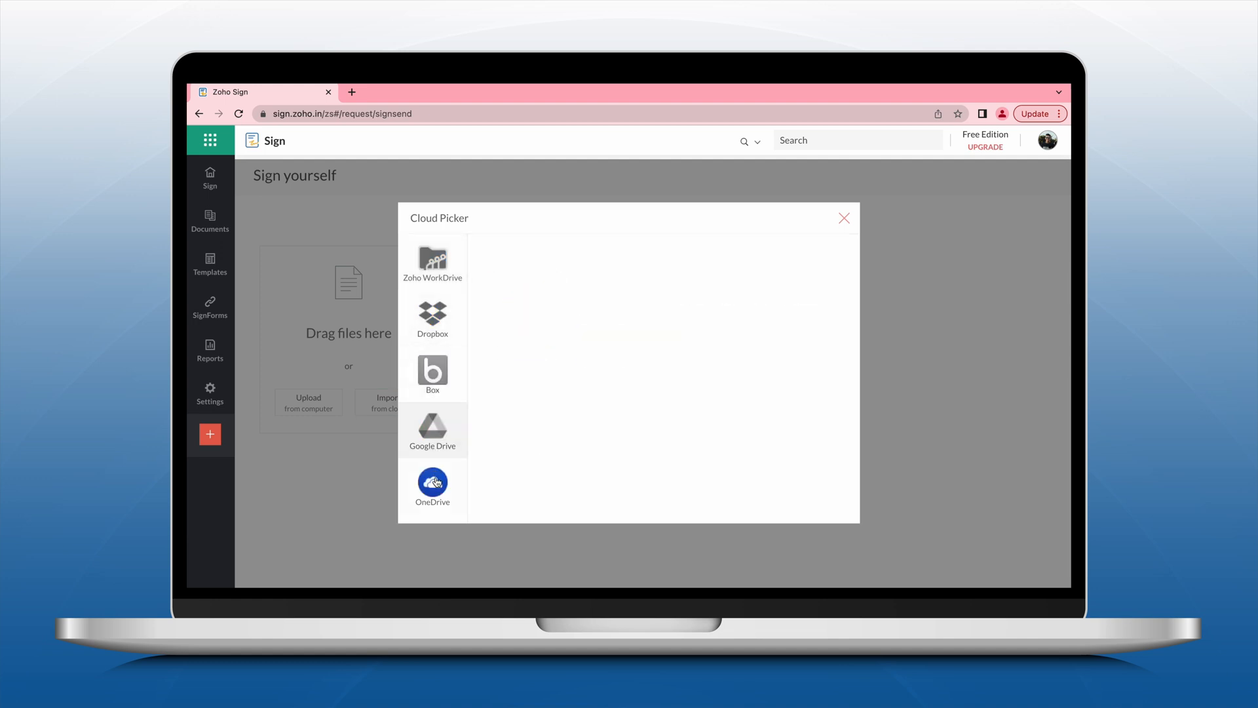
pyautogui.click(432, 485)
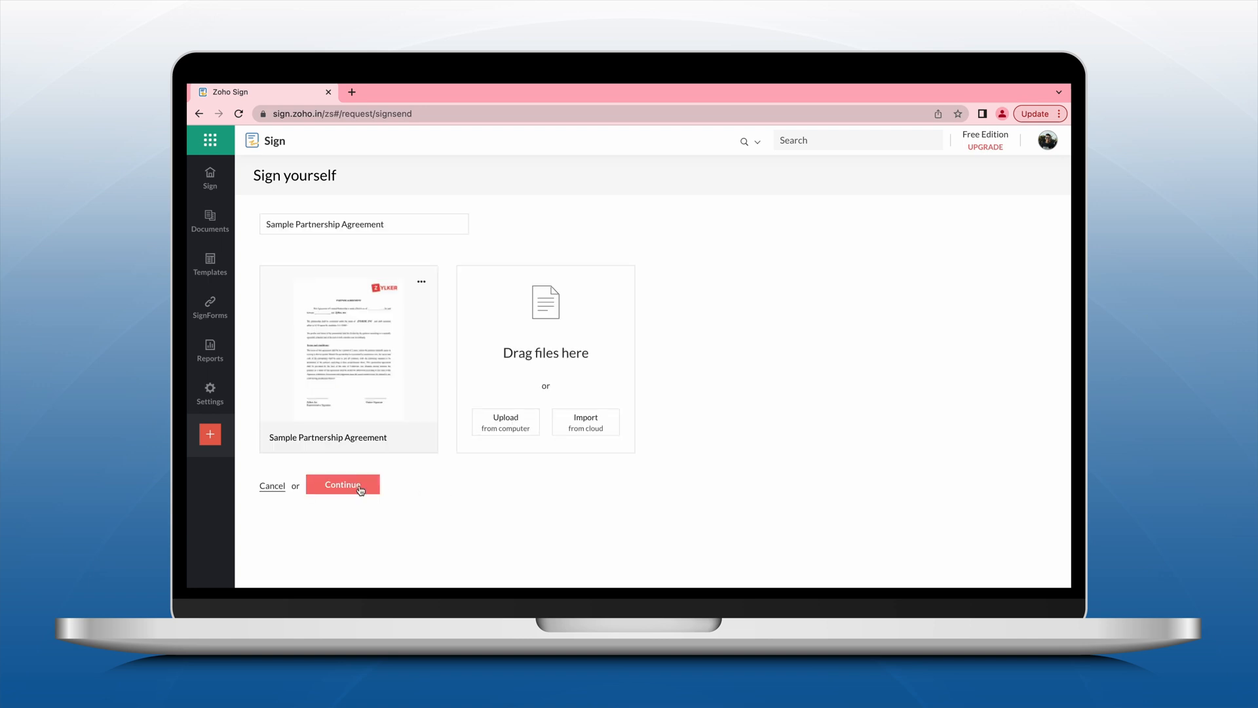
pyautogui.click(342, 484)
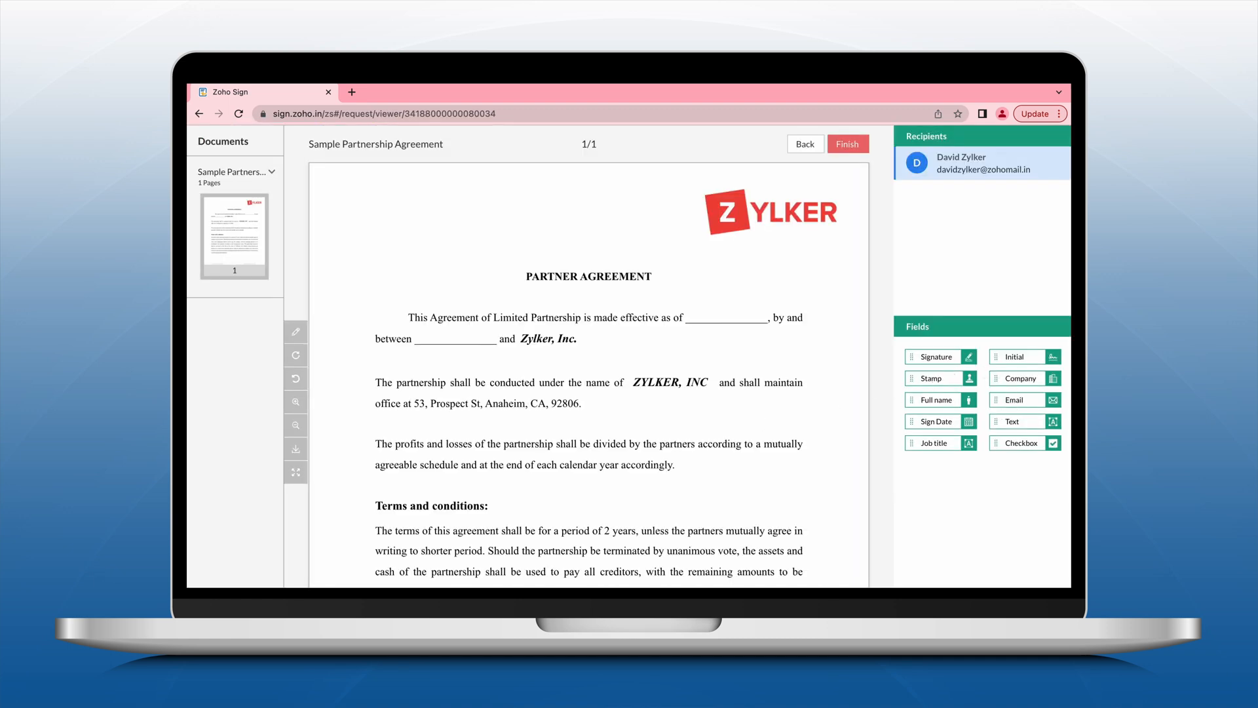
# Step: Add a size-14 dd/MM/yy sign-date field on the effective-date blank, then a full-name field after 'between'
pyautogui.moveTo(933, 421); pyautogui.dragTo(743, 312)
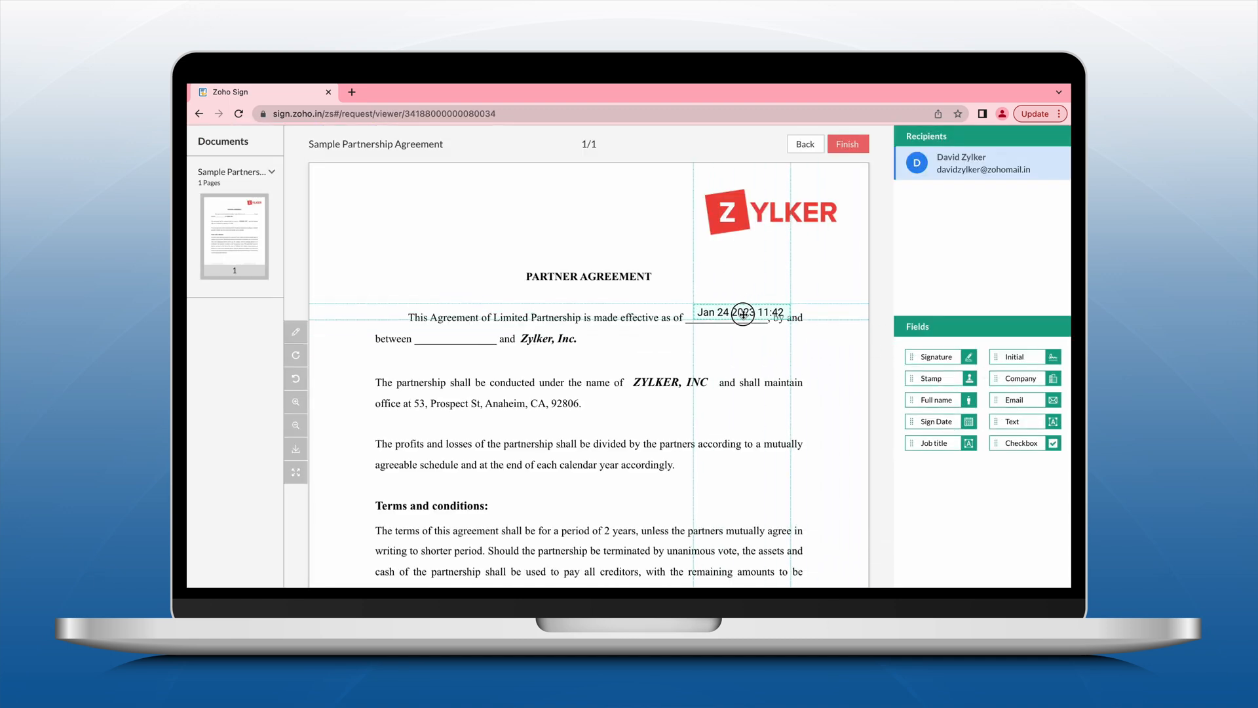
pyautogui.click(742, 313)
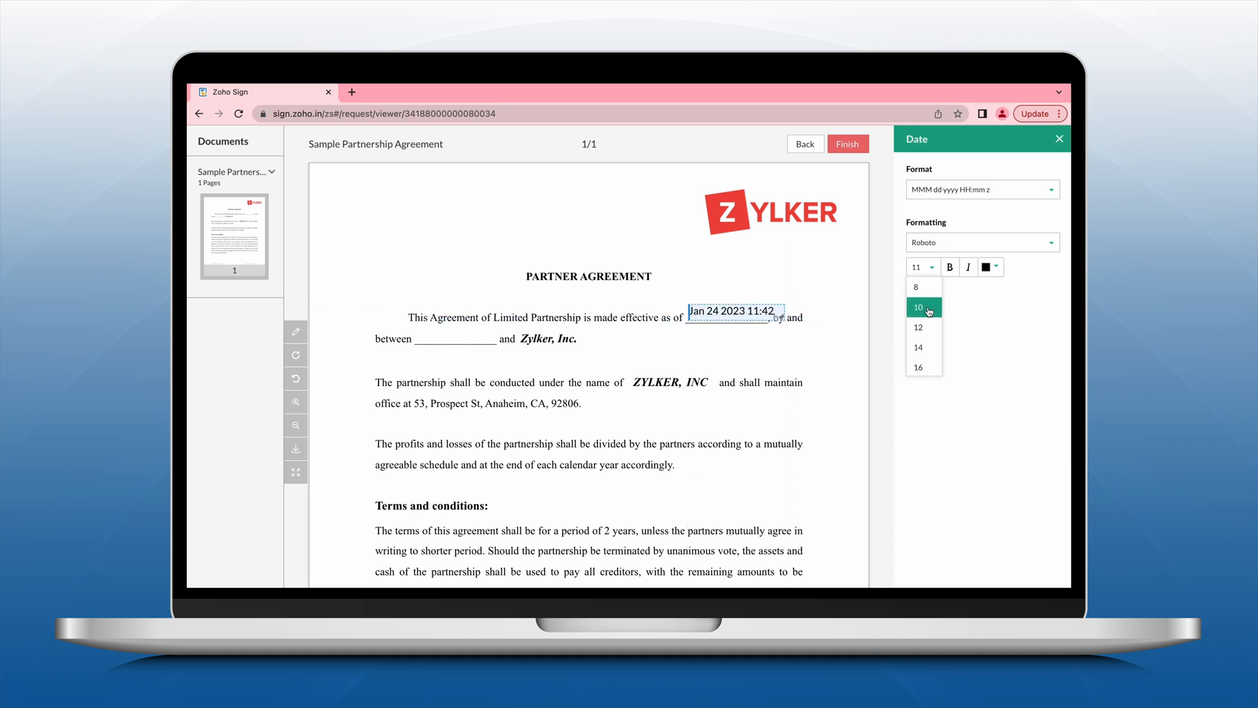
pyautogui.click(919, 307)
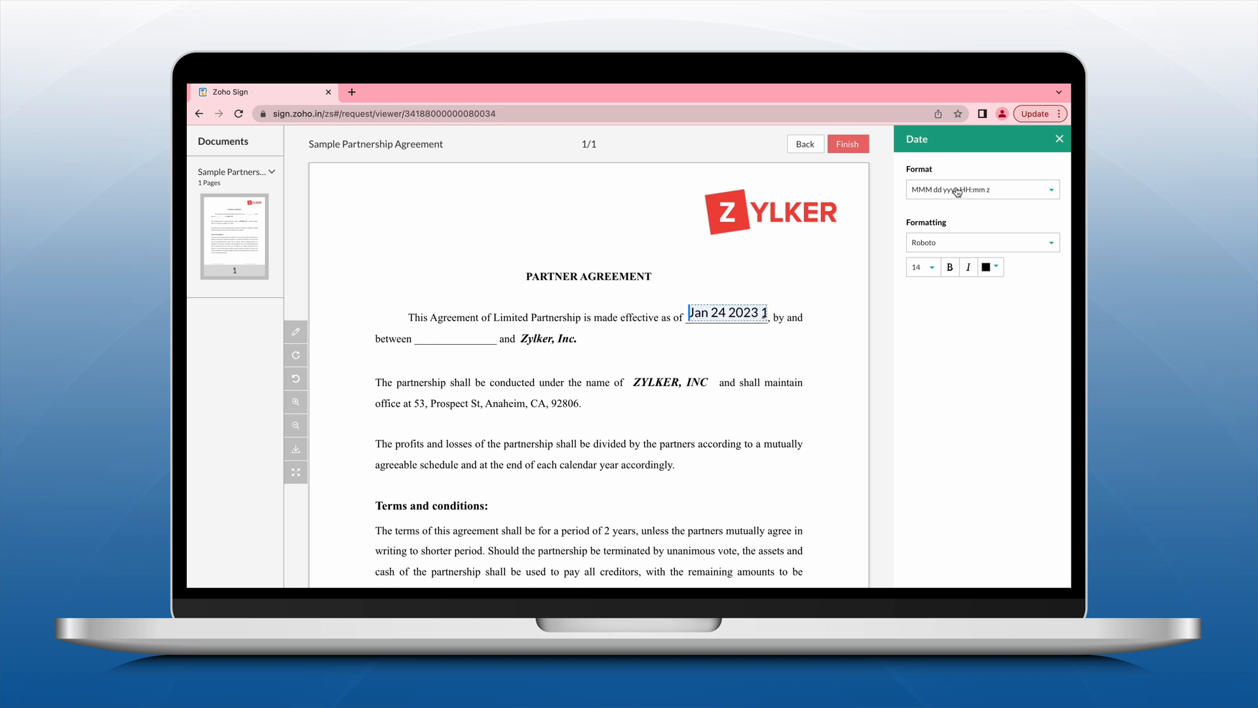
pyautogui.click(982, 190)
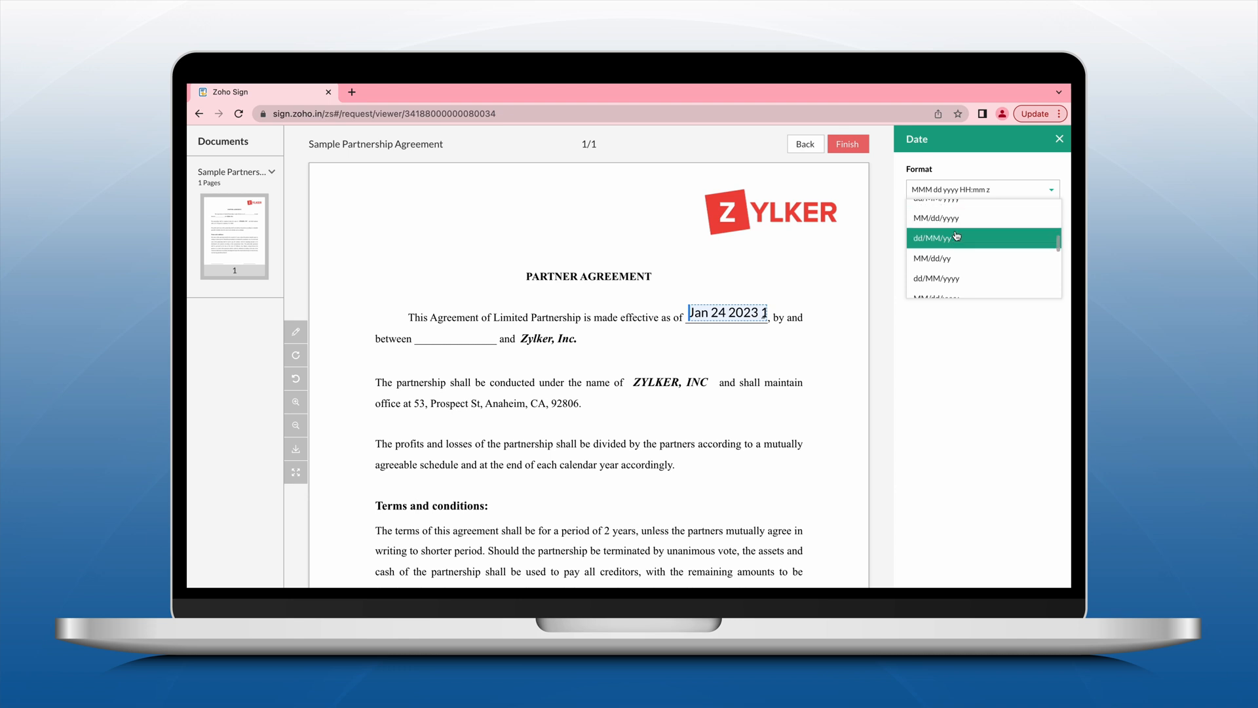
pyautogui.click(936, 237)
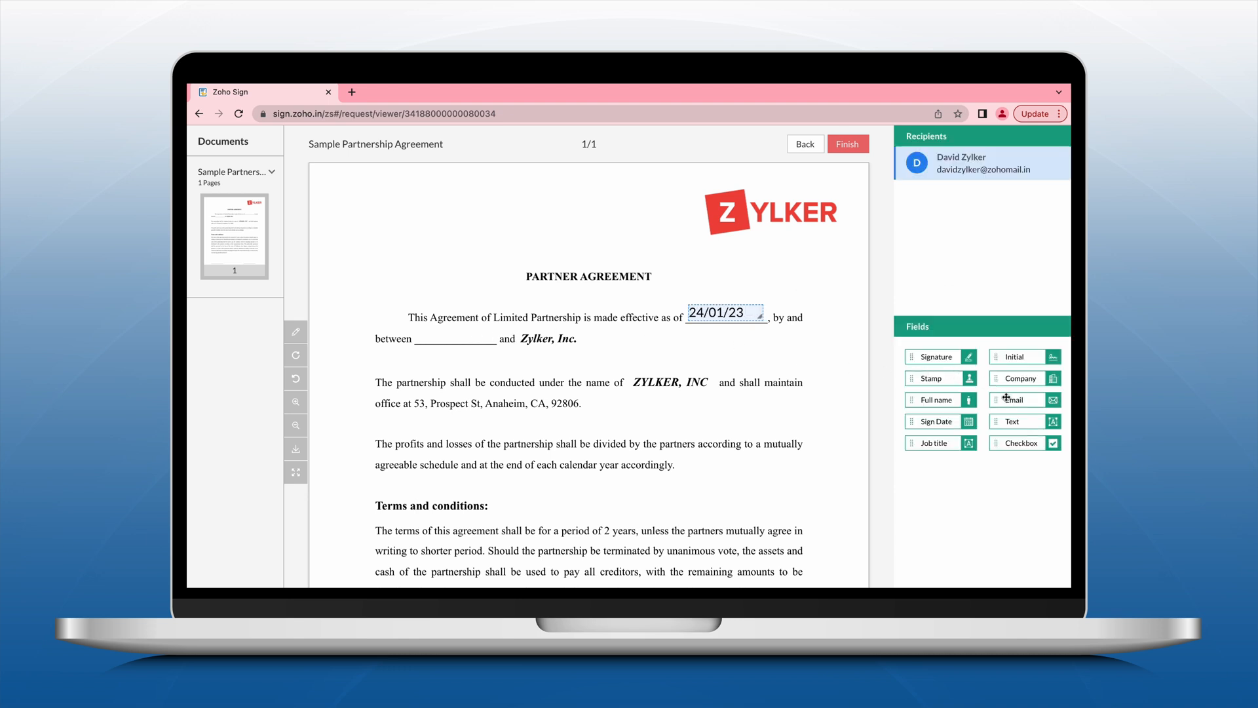
pyautogui.moveTo(935, 399); pyautogui.dragTo(457, 333)
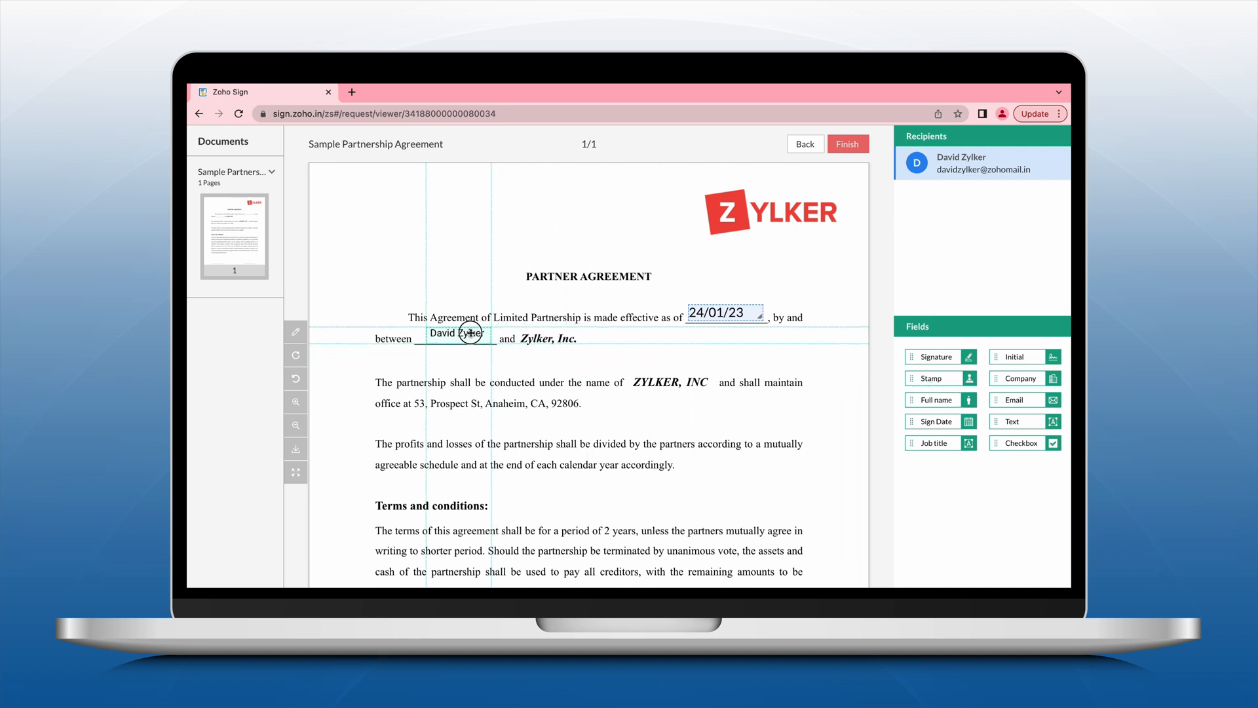
# Step: Place a signature field above the Partner Signature line
pyautogui.scroll(-3)
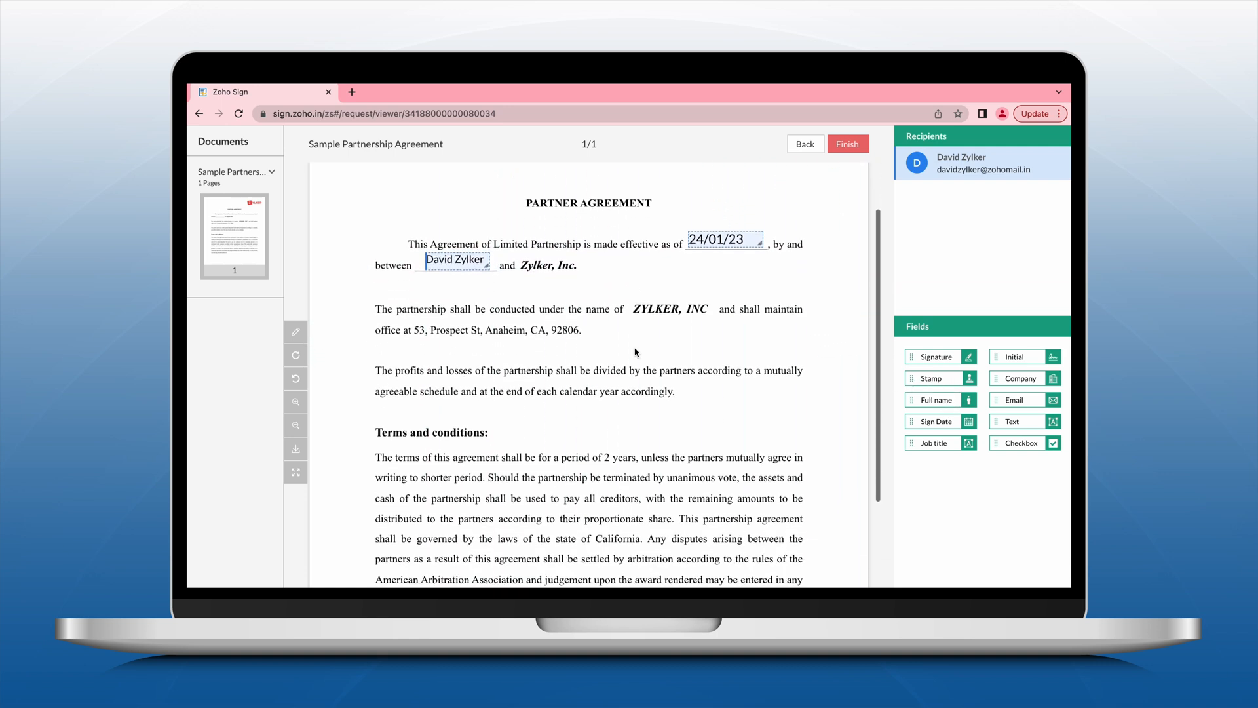
pyautogui.scroll(-3)
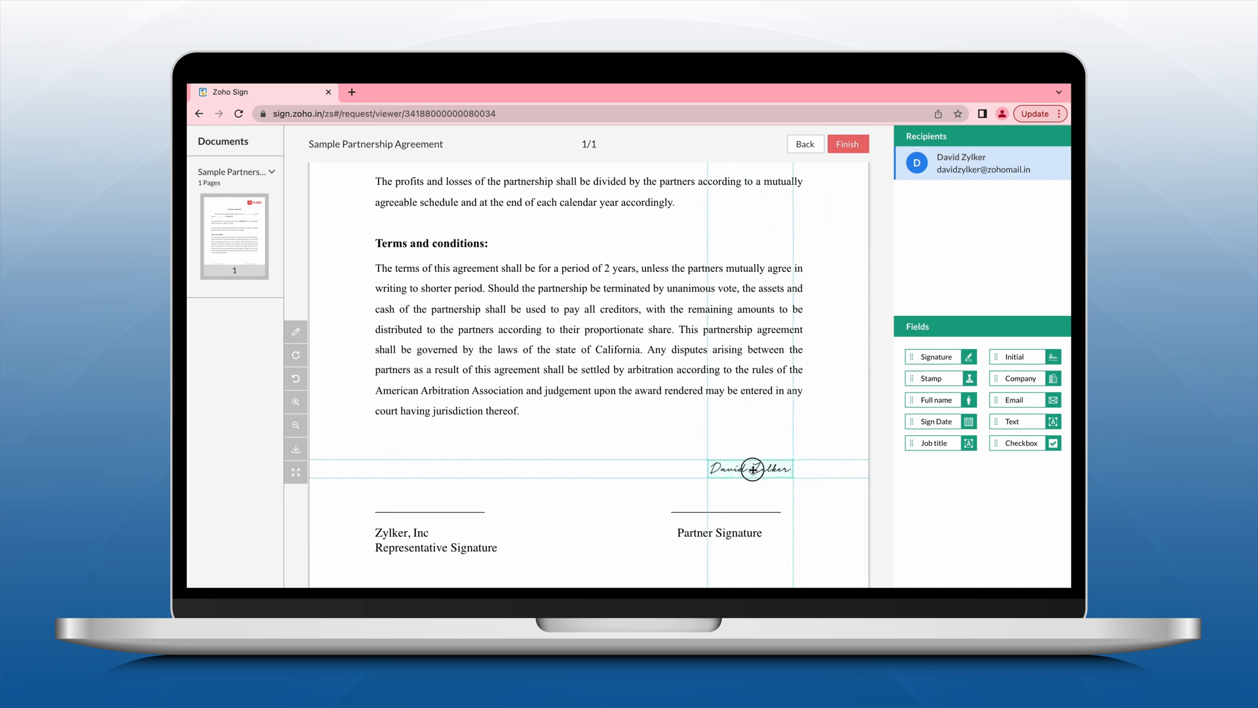
pyautogui.moveTo(751, 469); pyautogui.dragTo(729, 486)
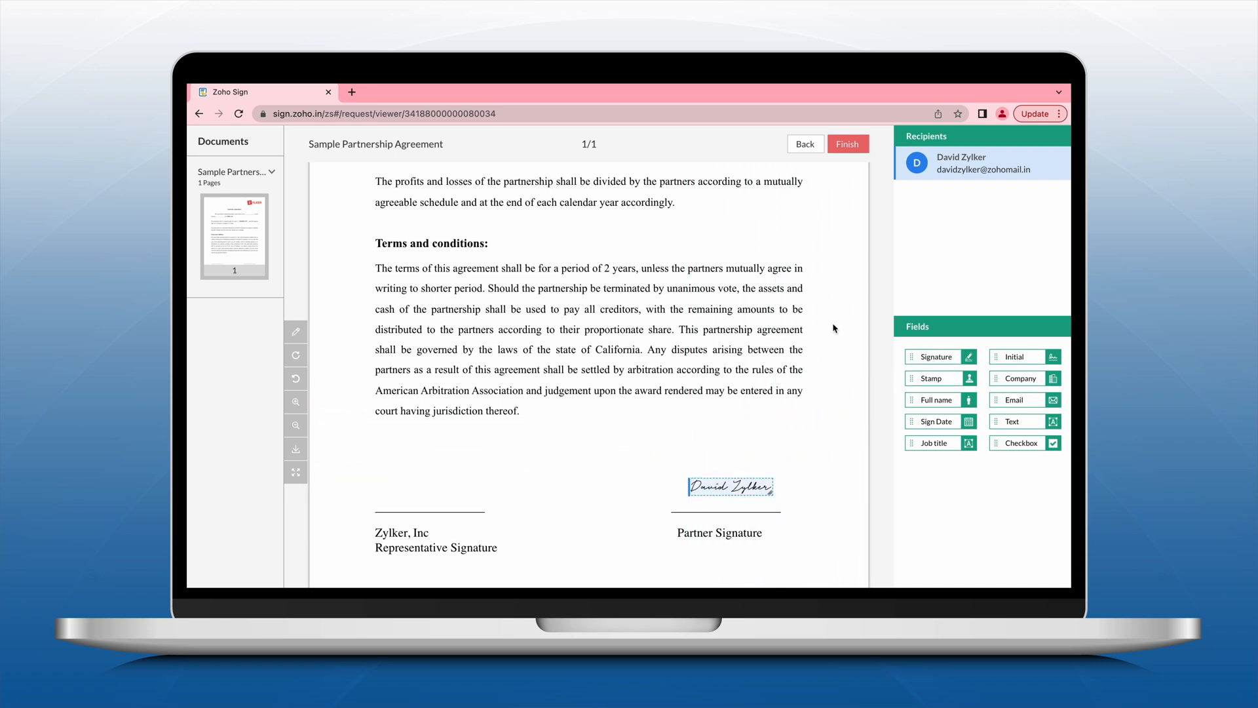
# Step: Finish signing the agreement and dismiss the email copy prompt
pyautogui.click(847, 143)
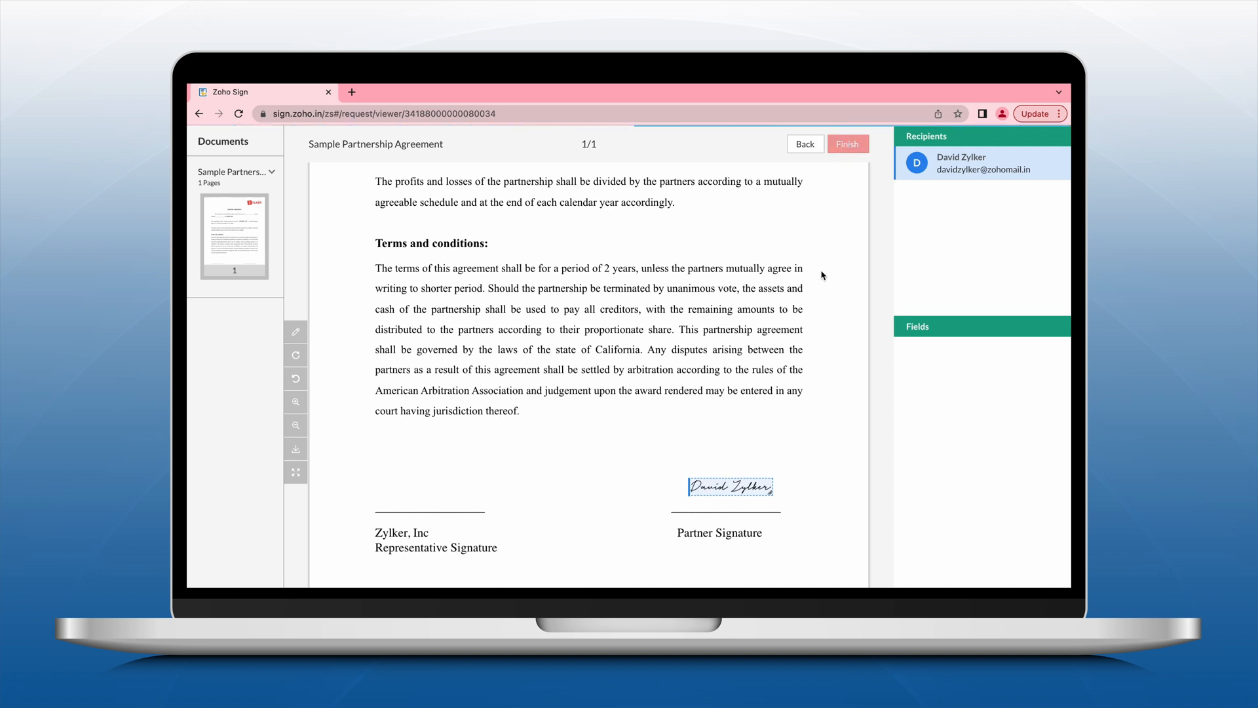
pyautogui.click(847, 143)
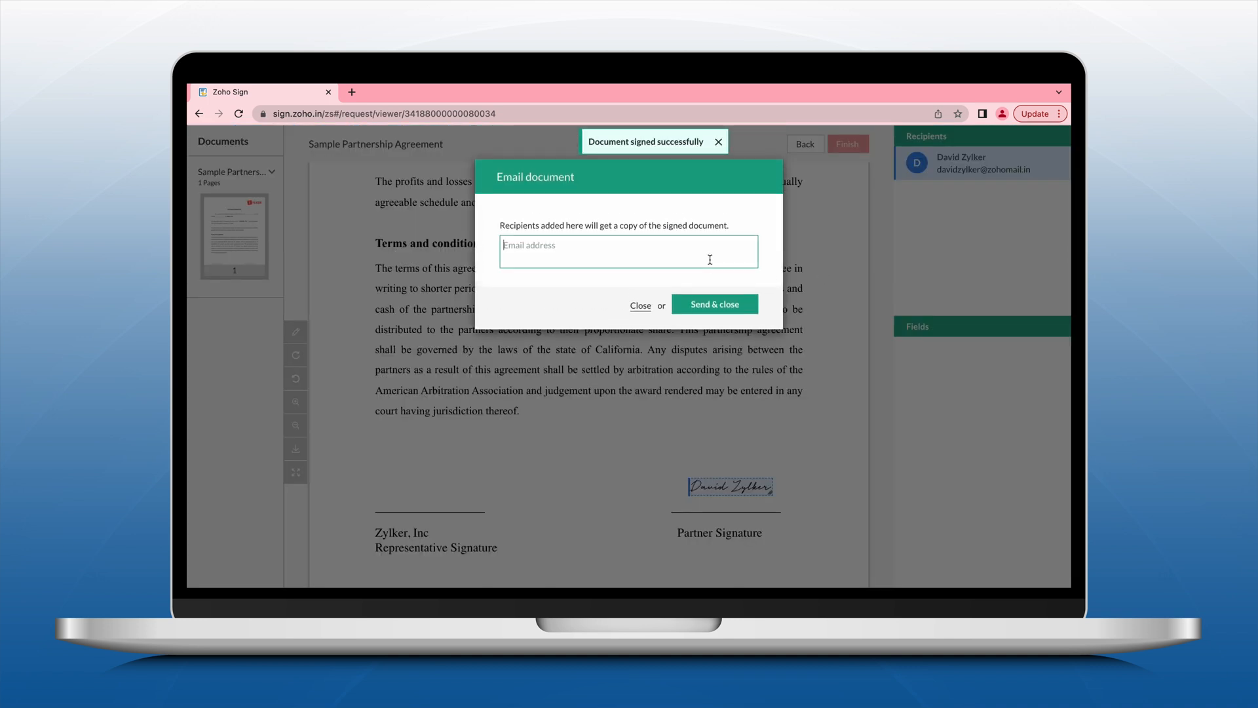
pyautogui.click(714, 304)
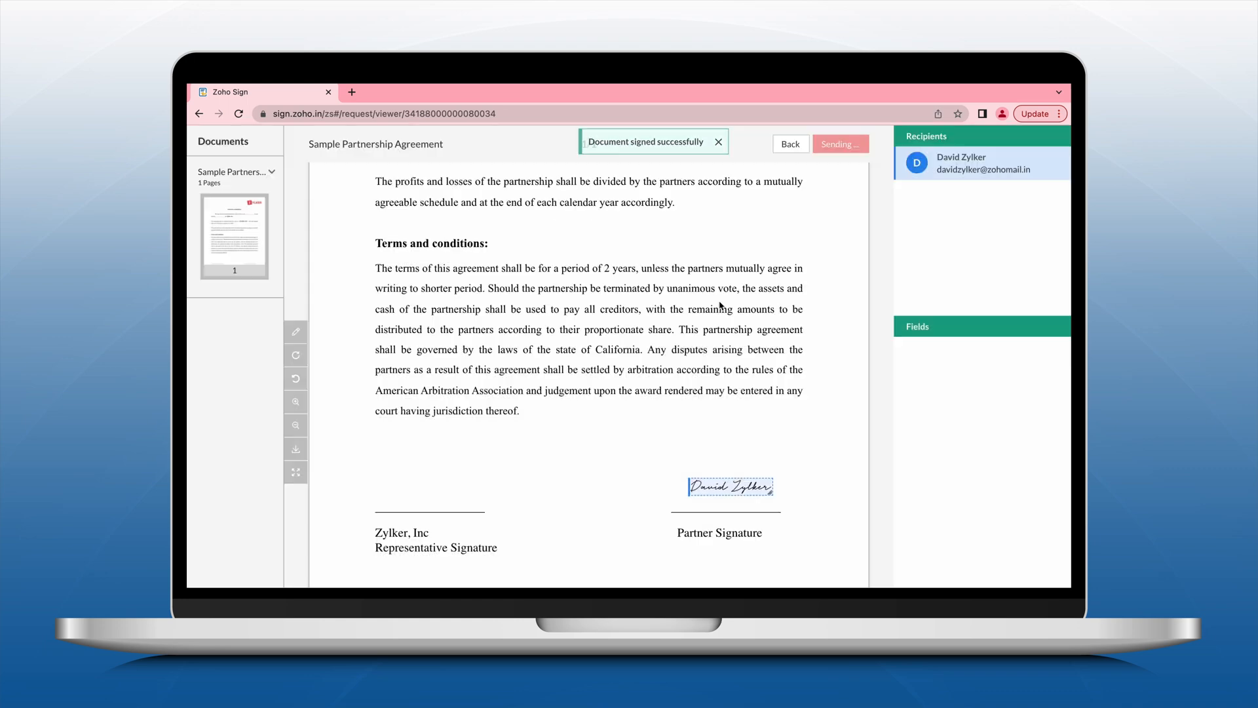